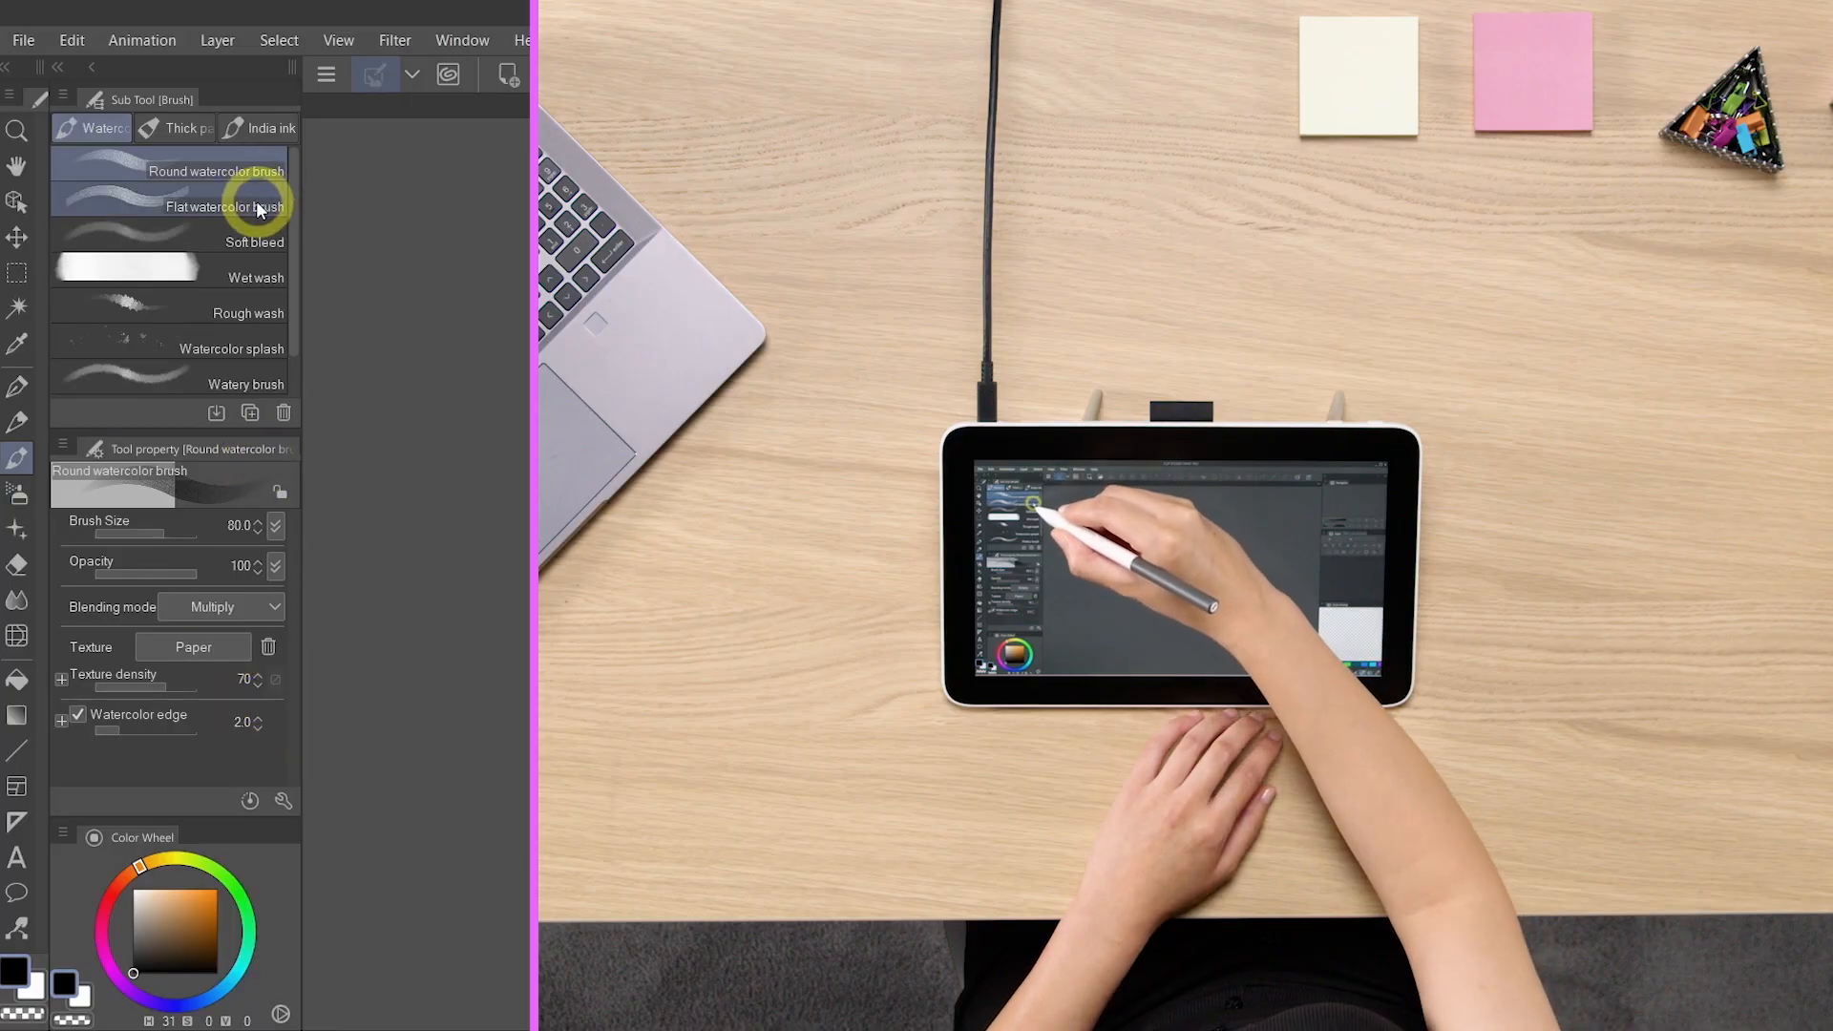
# Select the Wet wash and then the Rough wash watercolor sub-tools to view their properties.
pyautogui.click(225, 206)
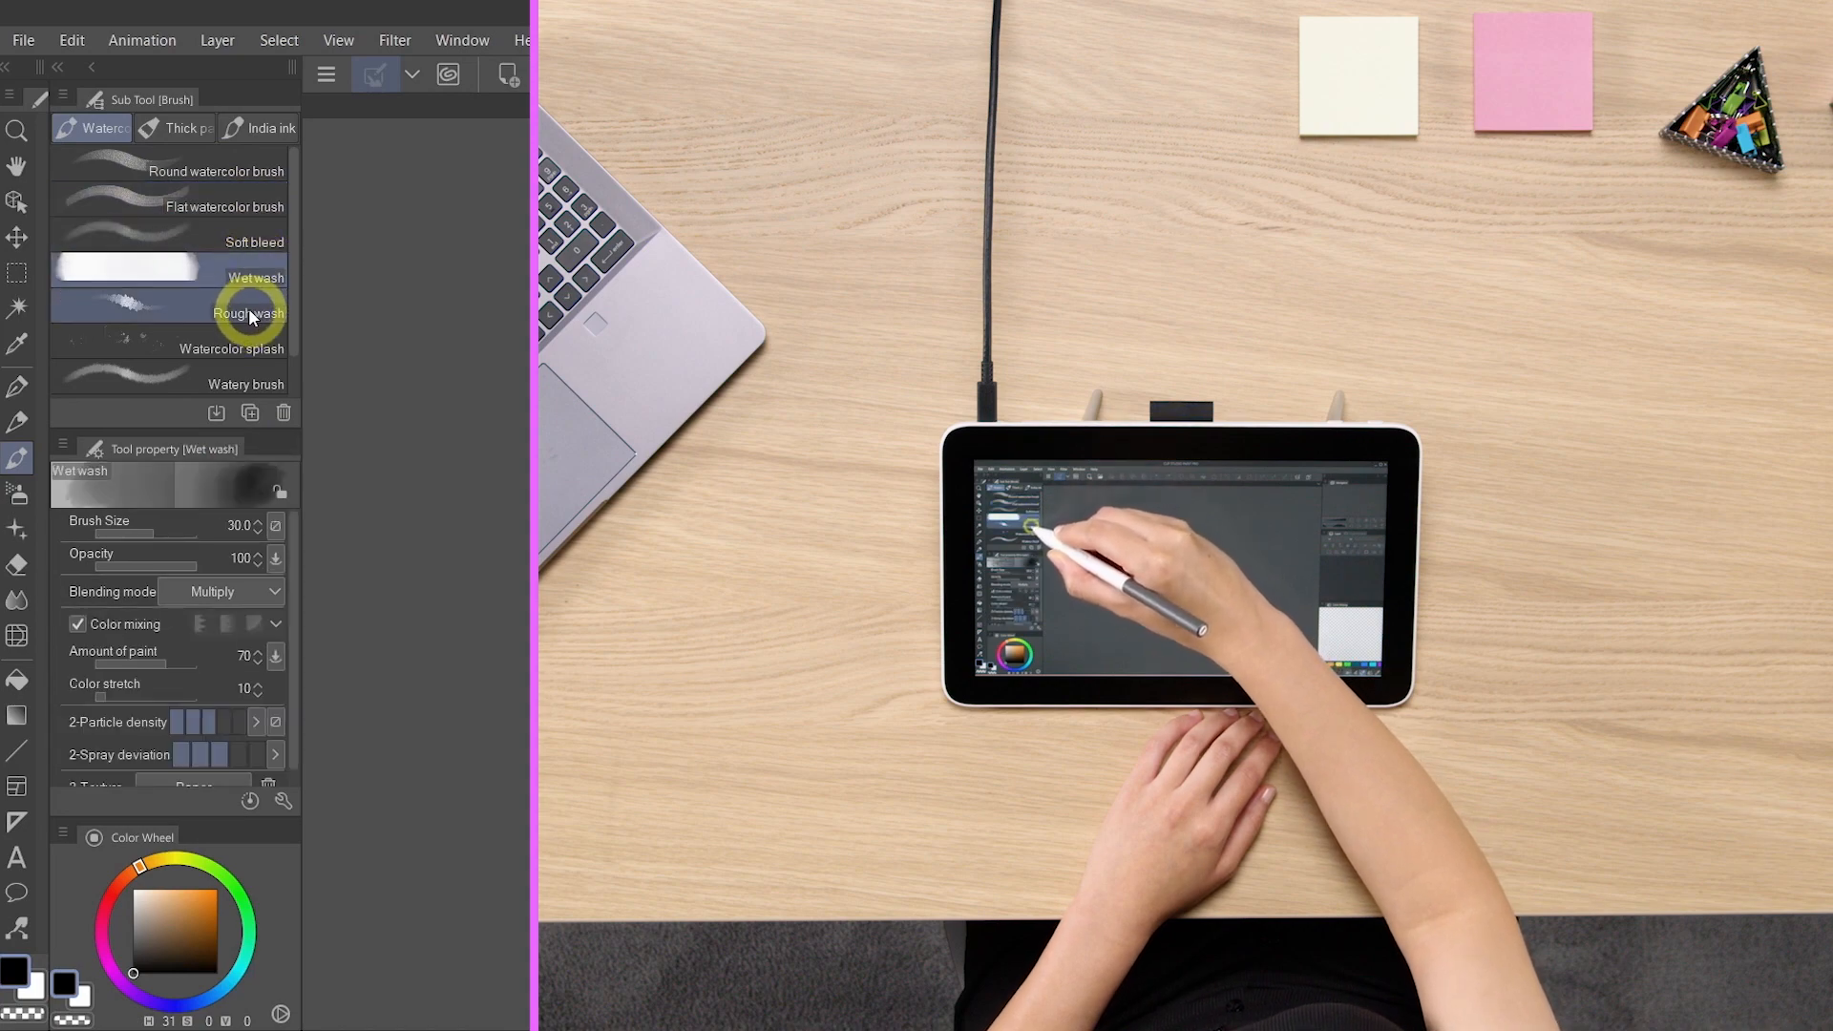
pyautogui.click(232, 347)
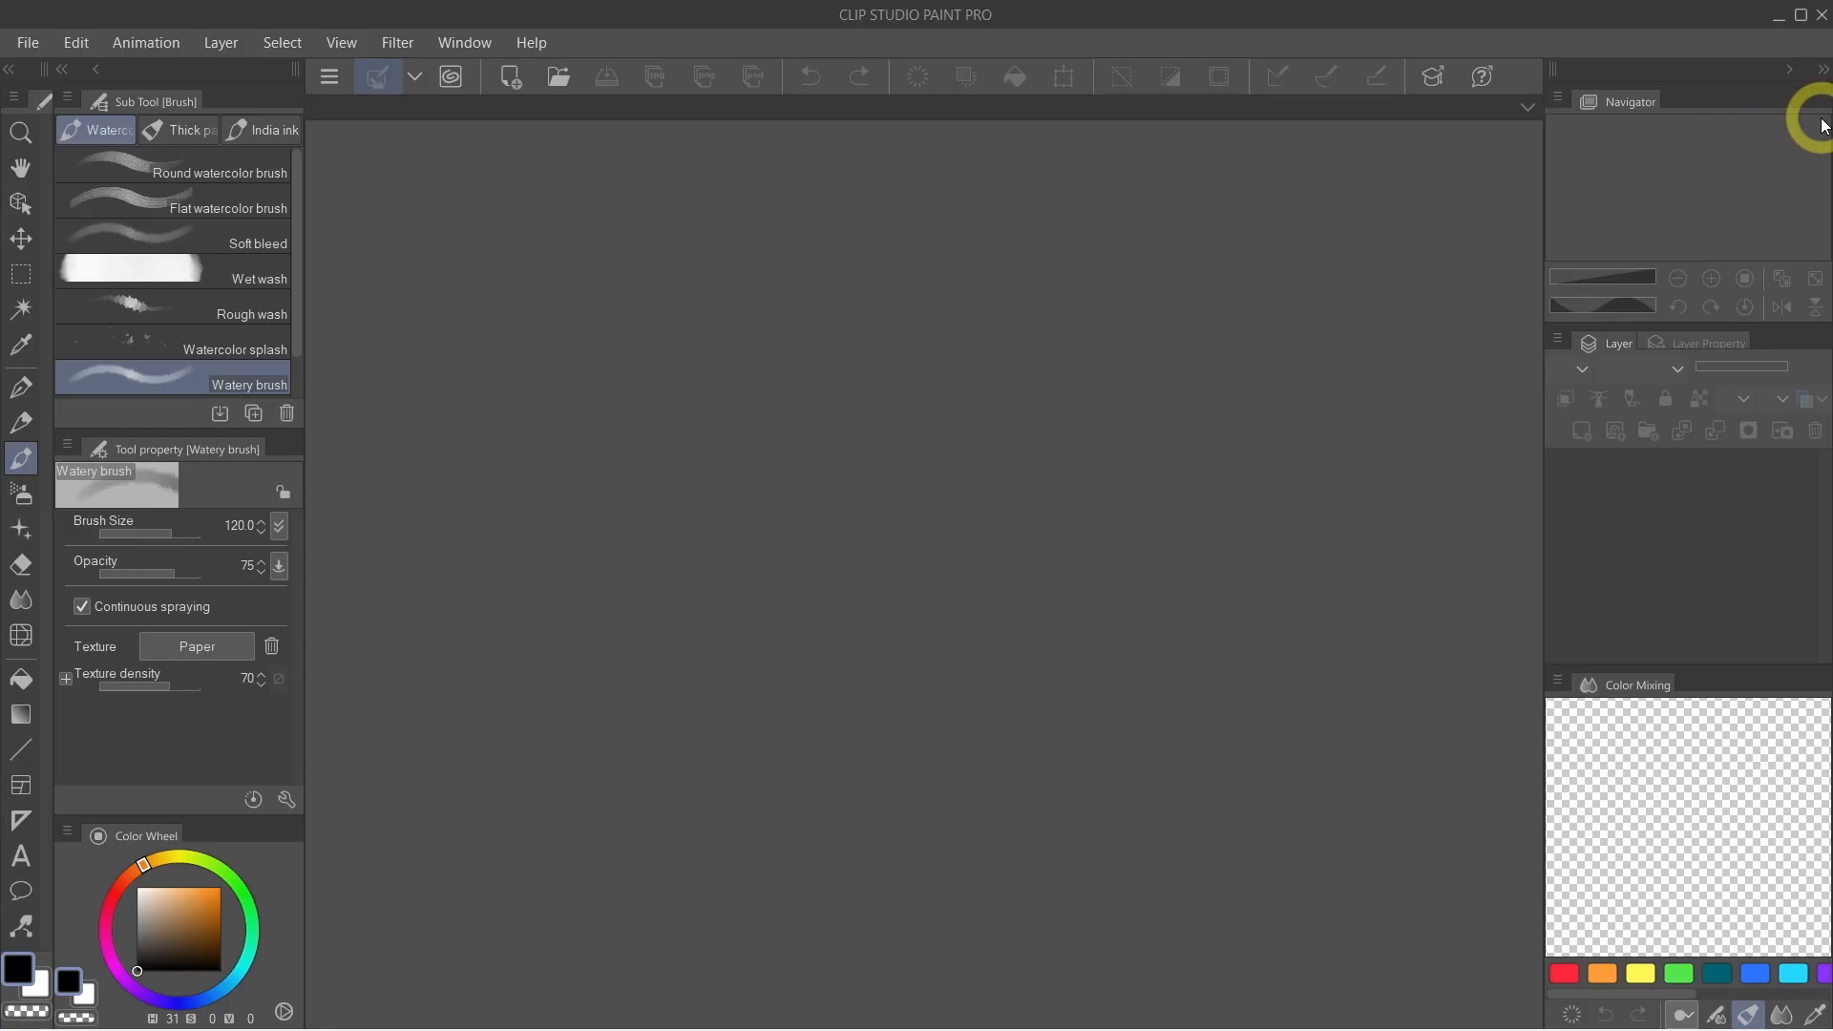
pyautogui.moveTo(1820, 206)
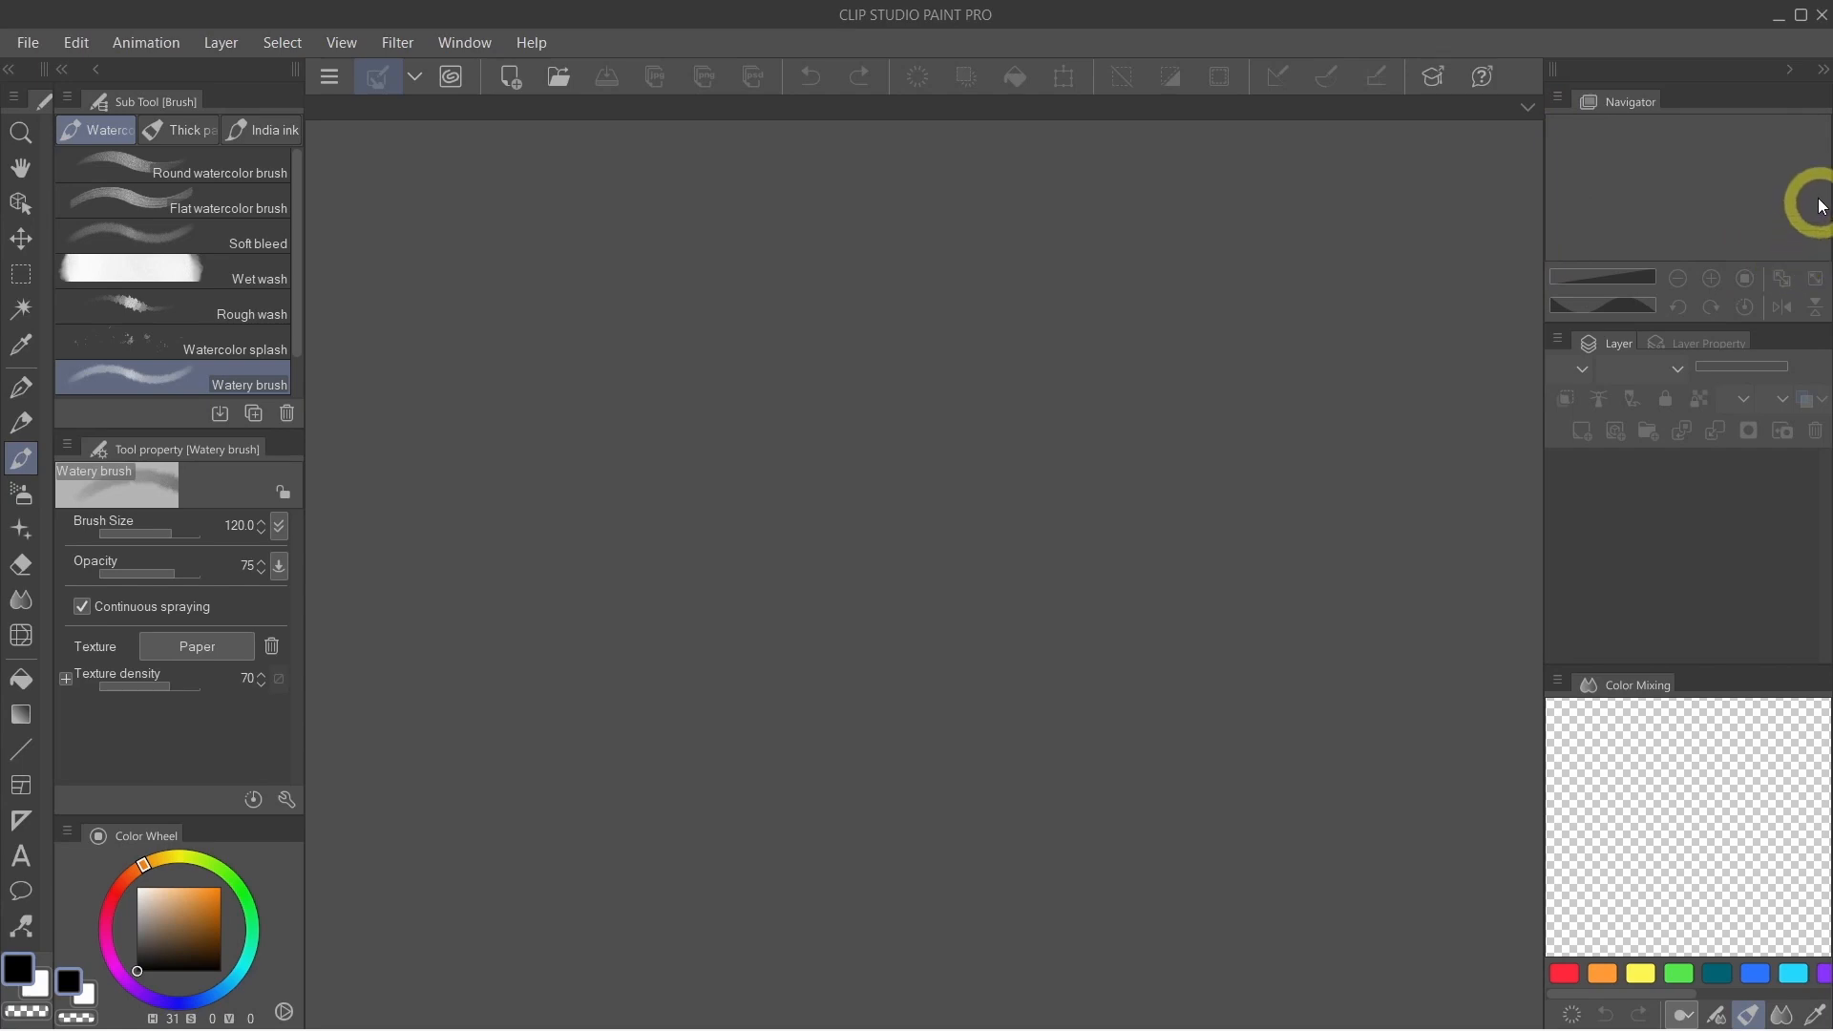